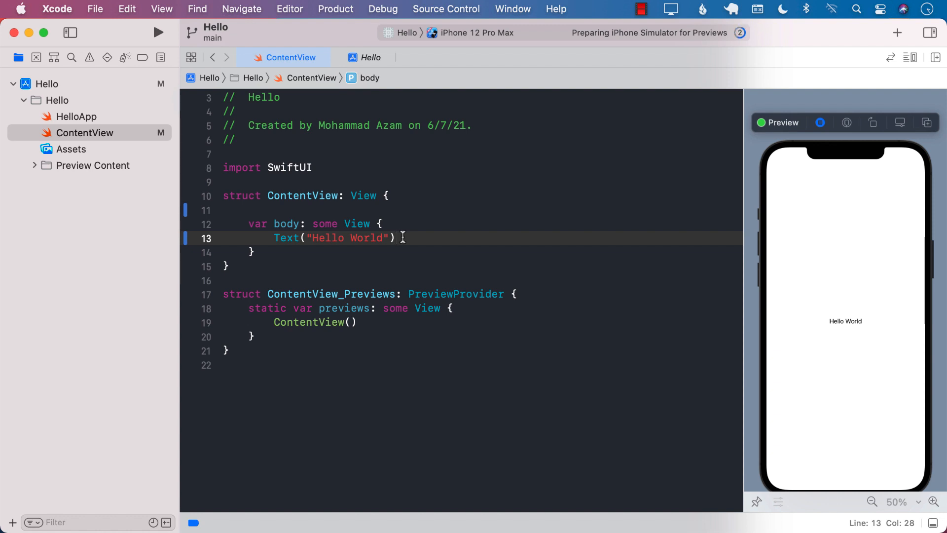
- Select the Text("Hello World") line in ContentView to replace it
left_click(397, 237)
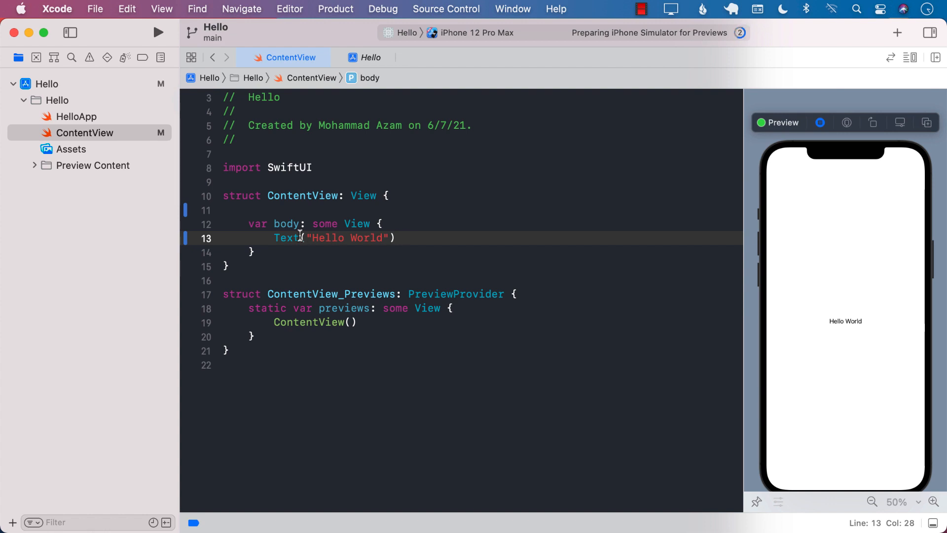
triple_click(333, 238)
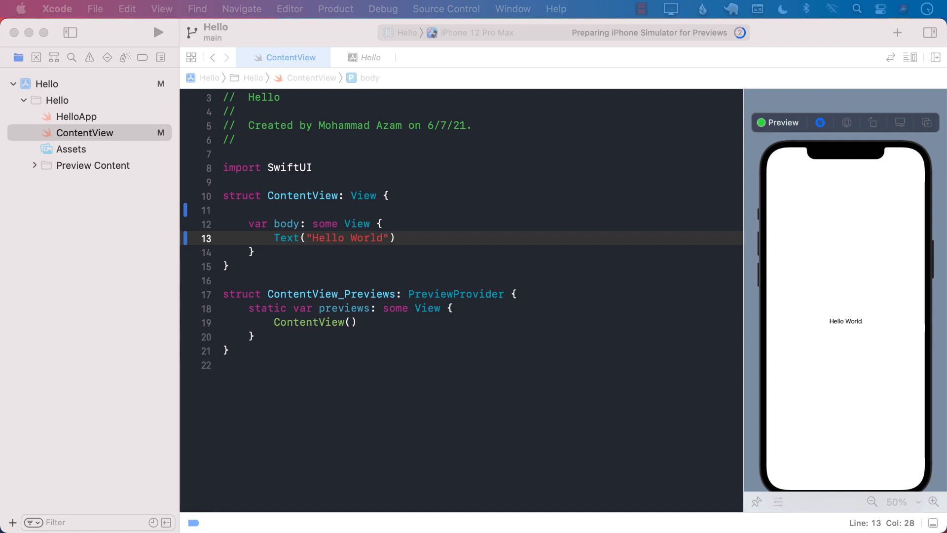
mouse_move(258, 224)
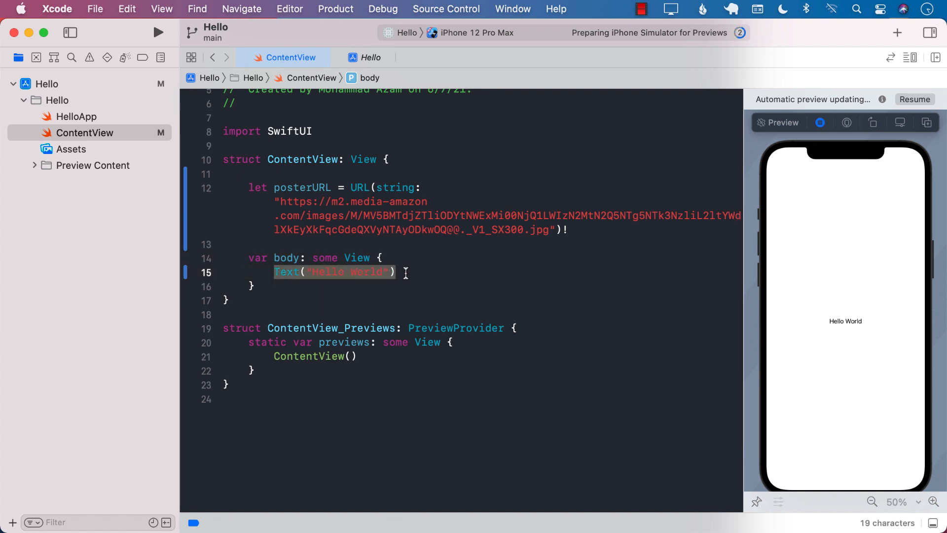
- Replace the text with AsyncImage(url: posterURL) and a trailing closure taking phase
type("AsyncImage(")
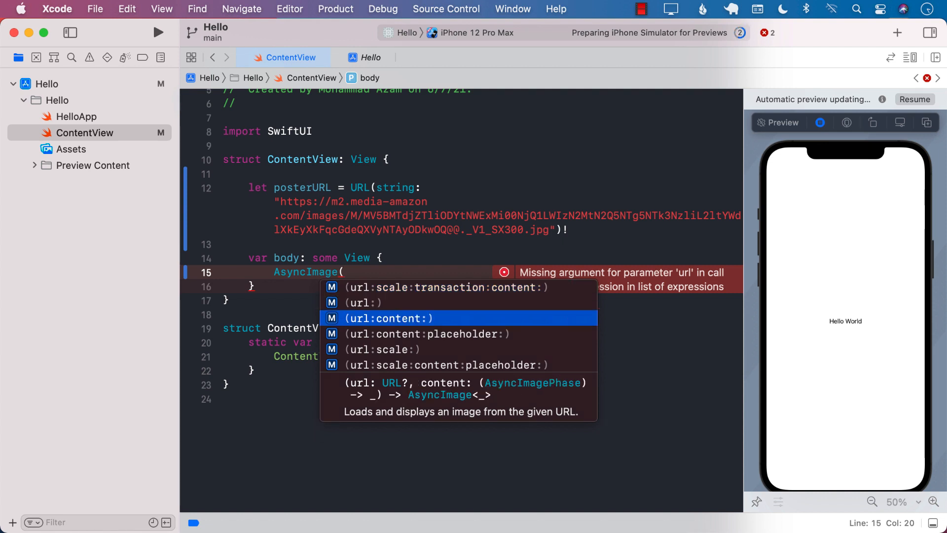
key("Up")
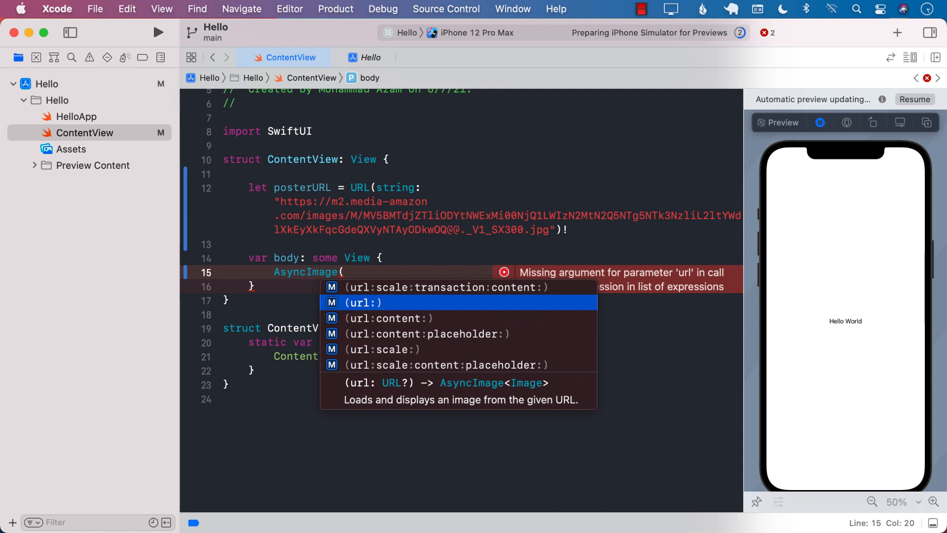
left_click(367, 303)
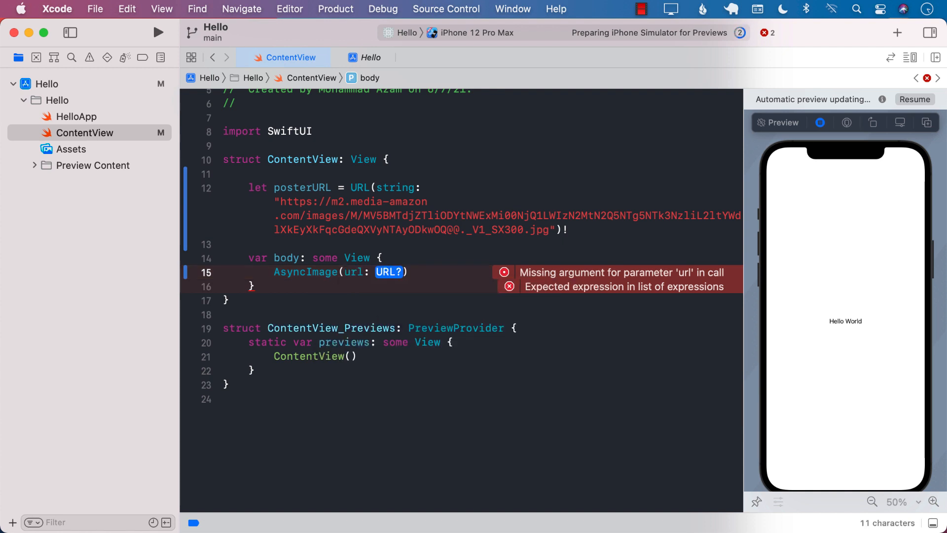
type("posterURL")
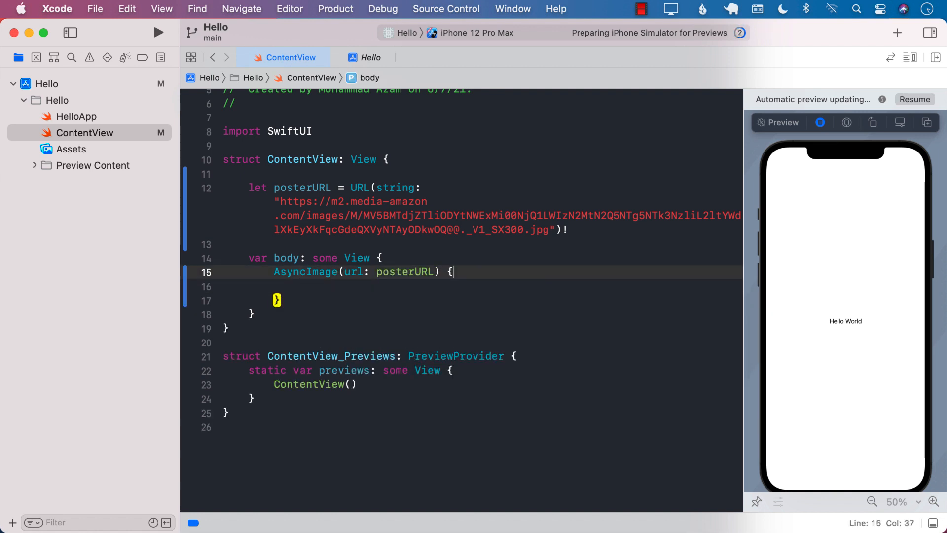
type("phase in")
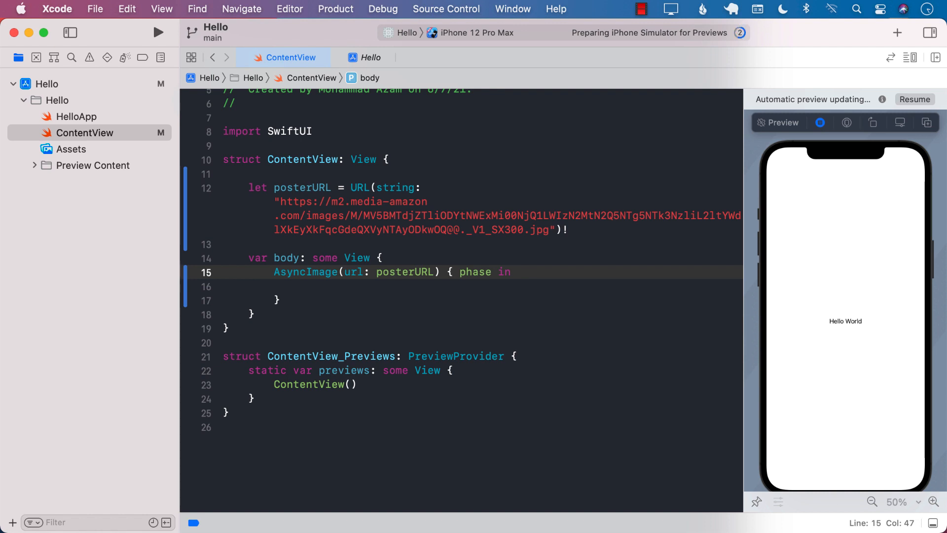
- Return the loaded image with if let image = phase.image { image }
left_click(517, 272)
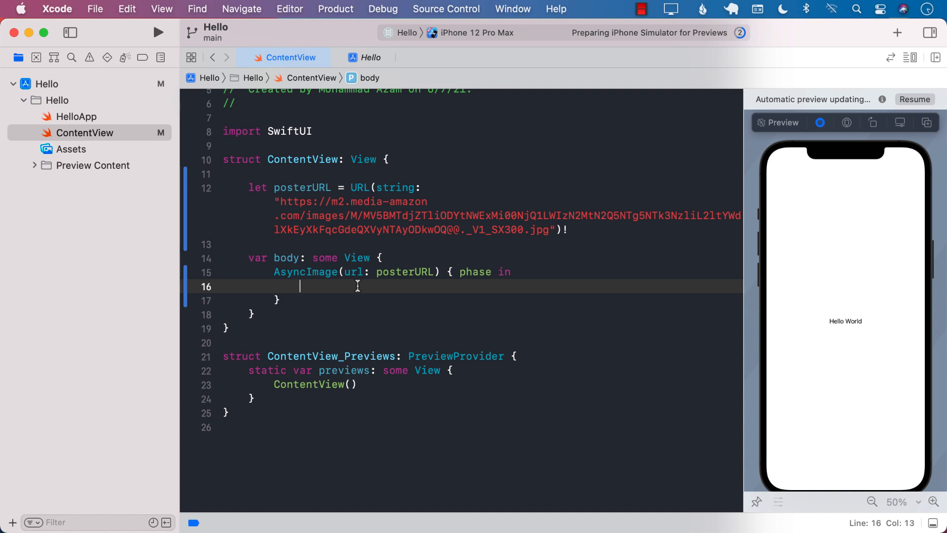
type("if let image =")
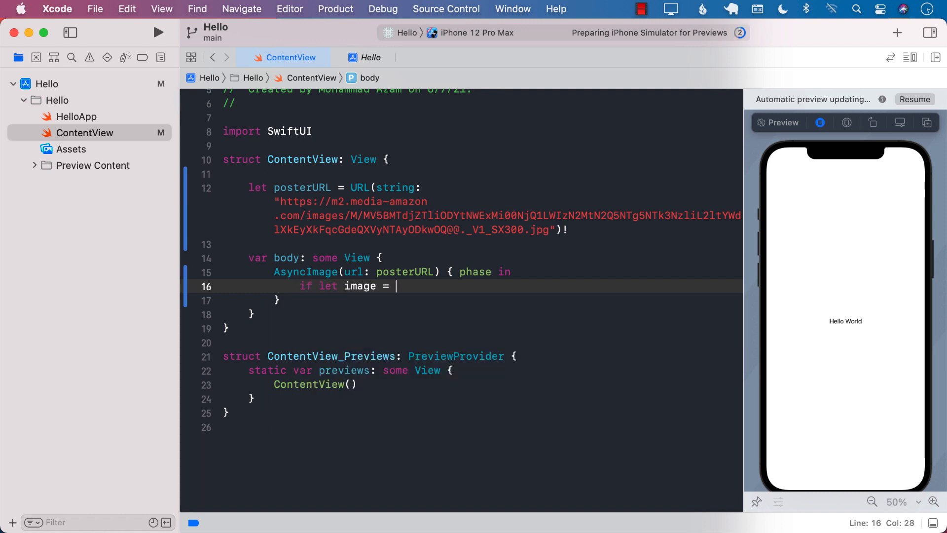
type("phase.im")
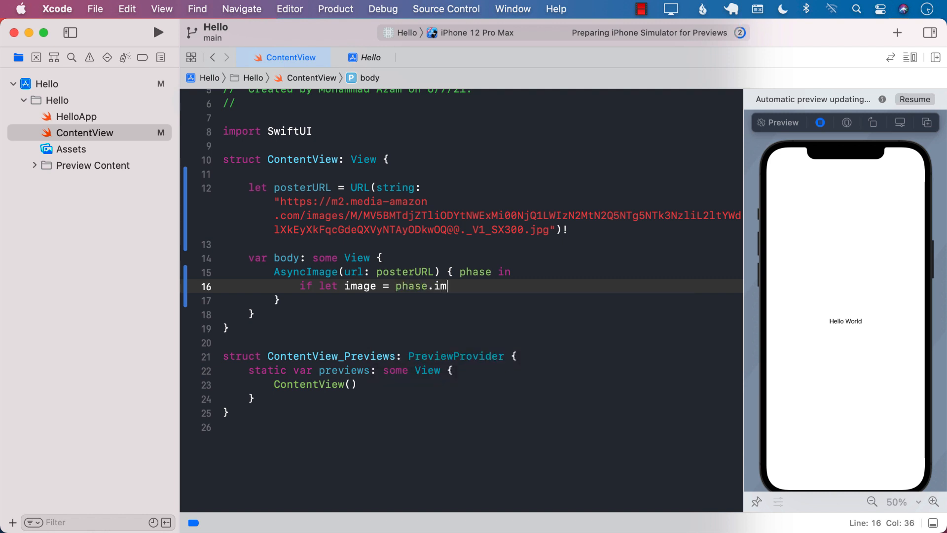
type("age")
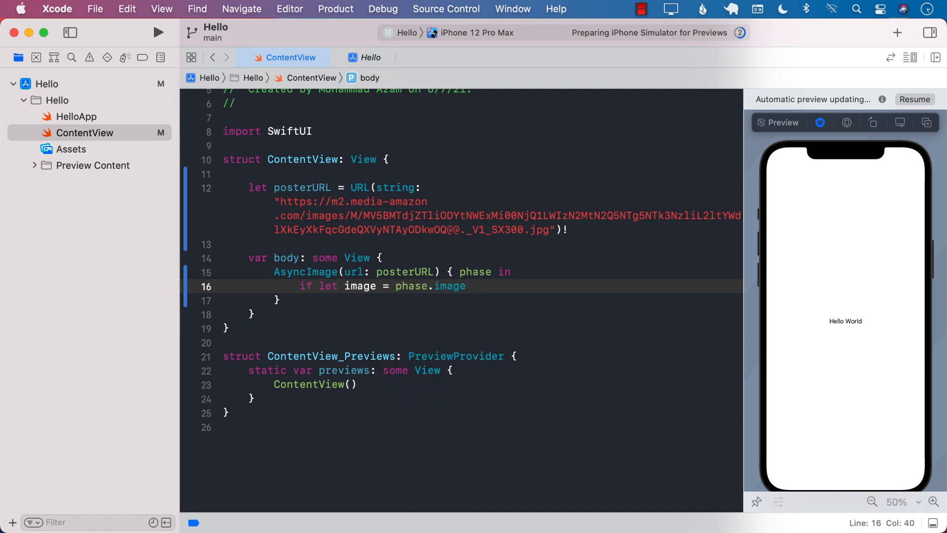
type("{")
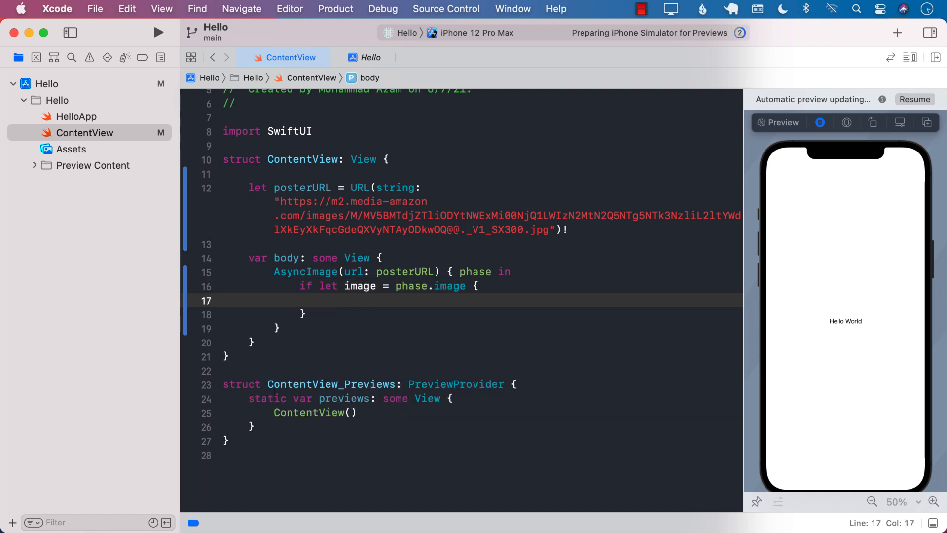
type("ima")
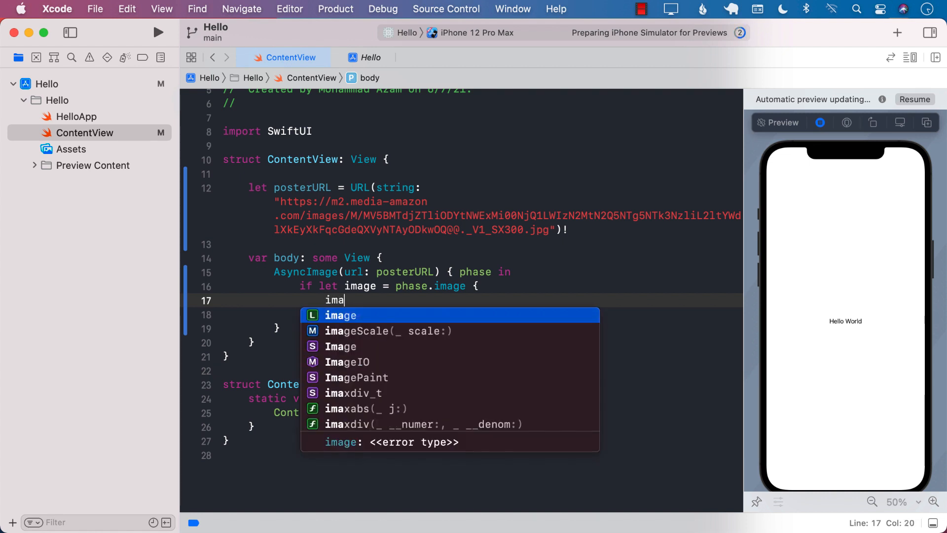
key("Return")
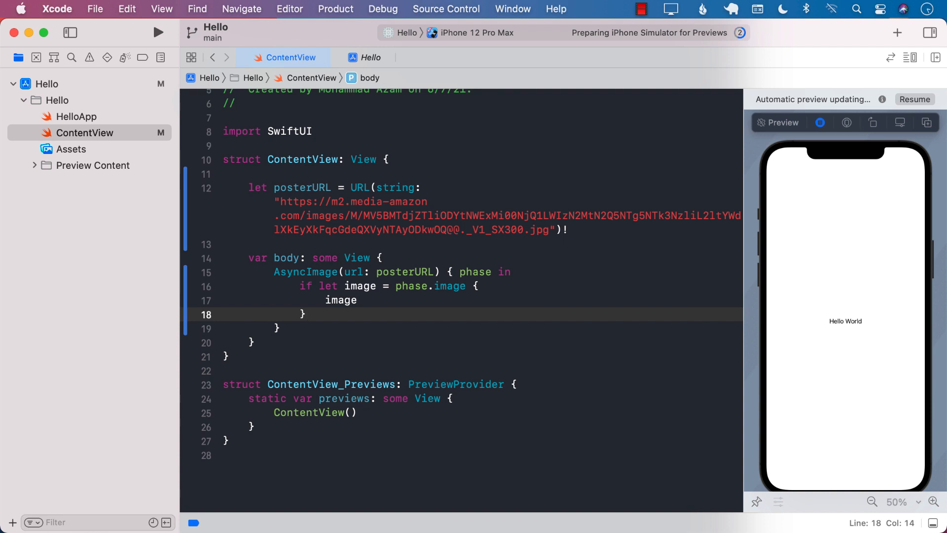
- Add an else if phase.error != nil branch starting an Image(systemName:) call
type("else if")
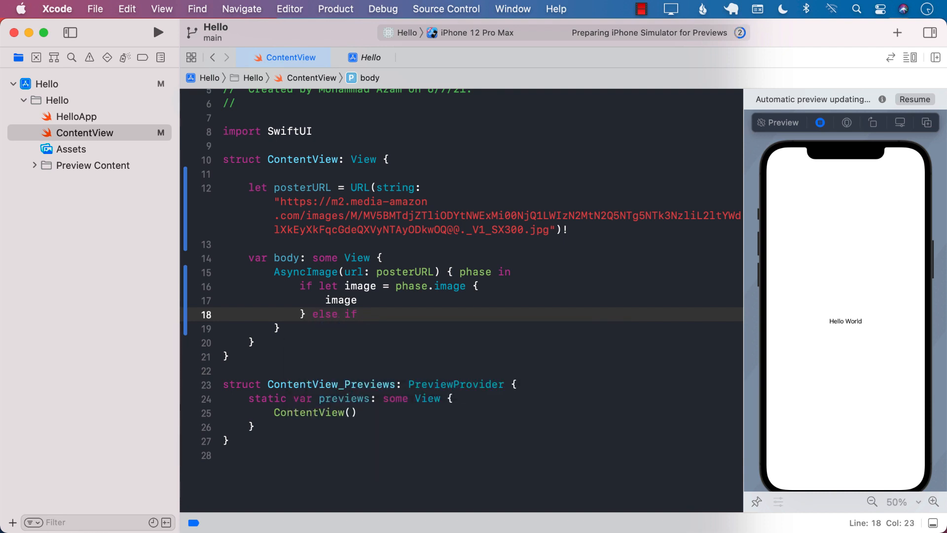
type("phase.error")
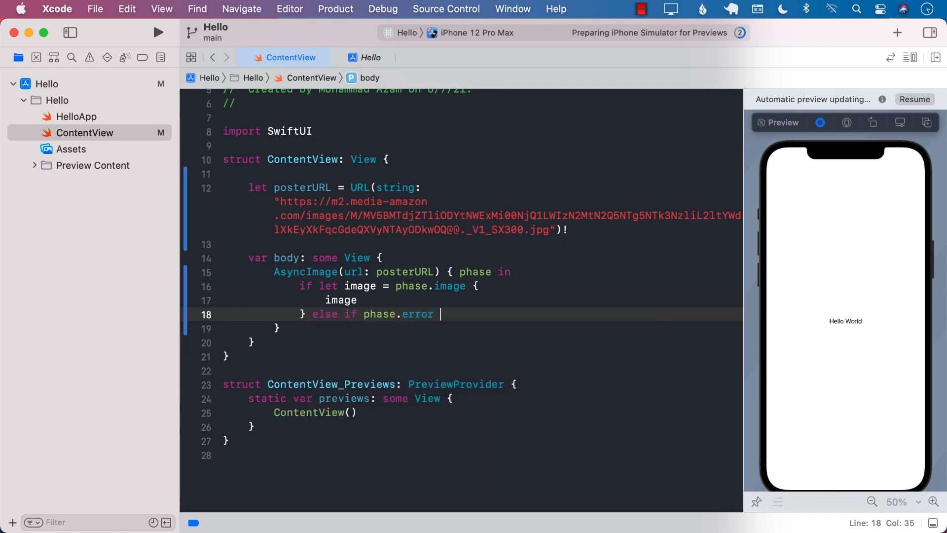
type("!= nil {")
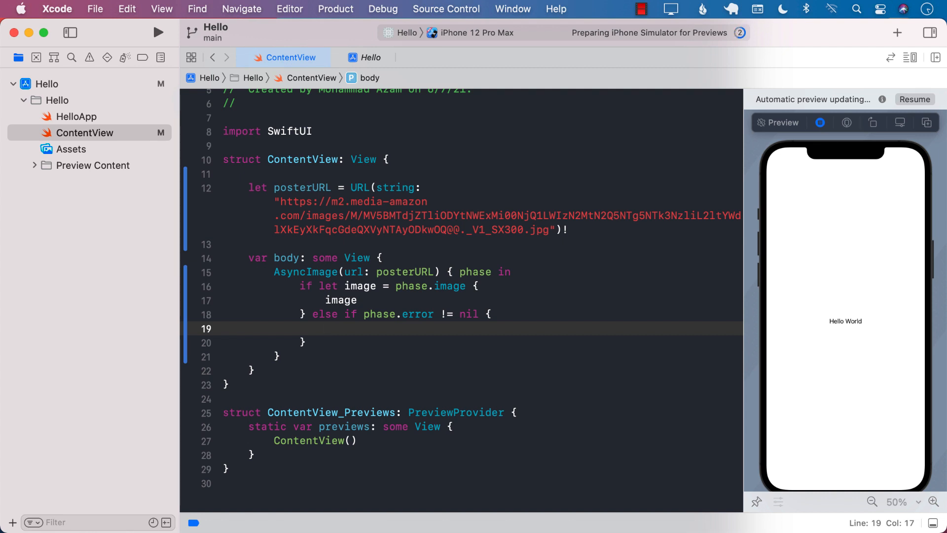
type("Image(sys")
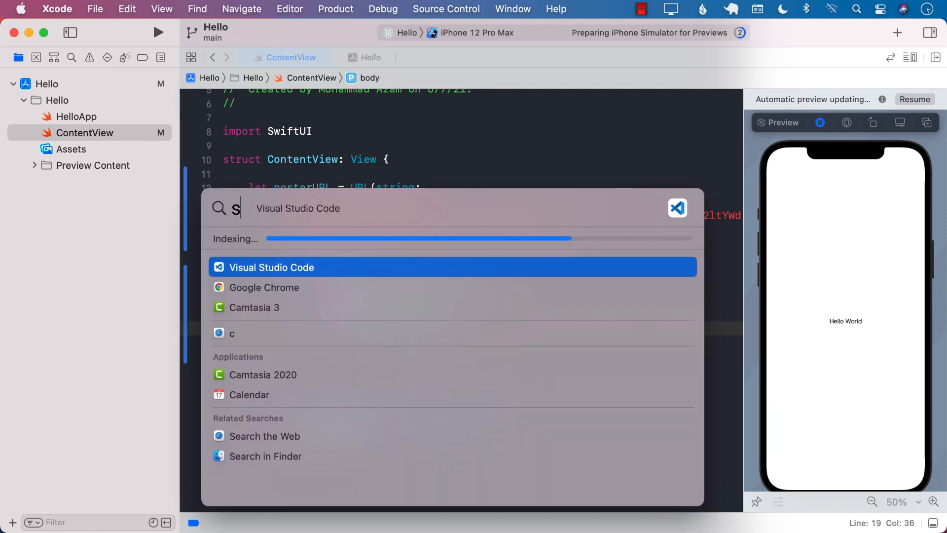
- Search SF Symbols for 'excla' and pick the exclamationmark.circle symbol
type("f")
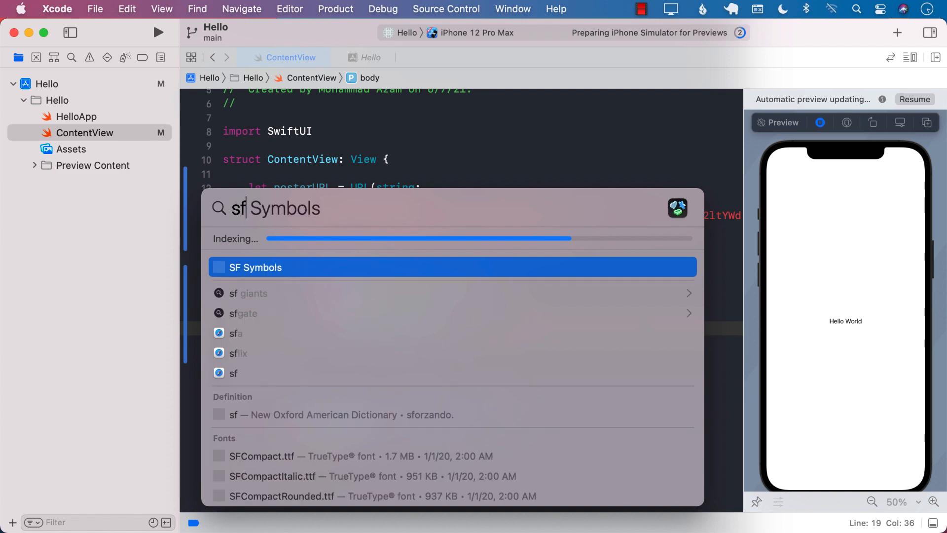
left_click(255, 267)
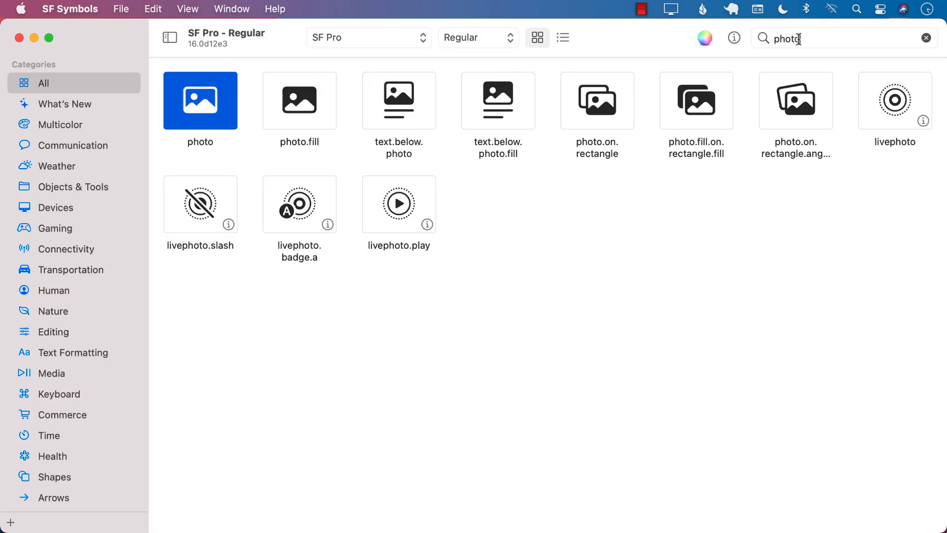
type("excla")
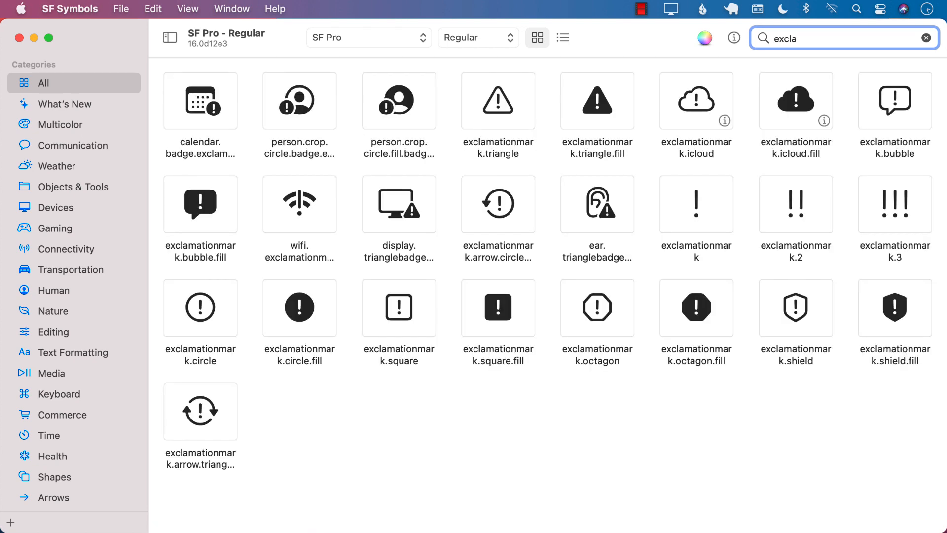
left_click(201, 308)
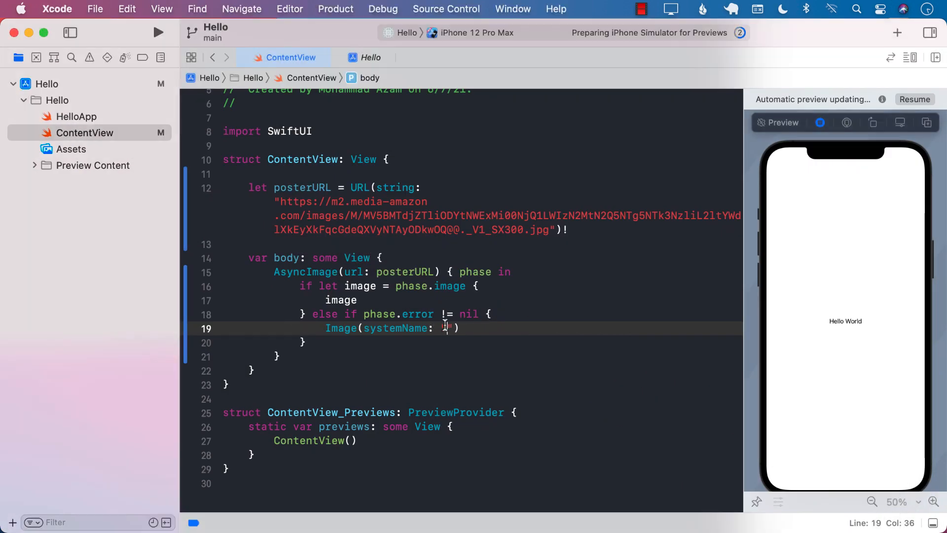
- Use "exclamationmark.circle" in the error branch and add an else branch with Image(systemName:)
type("exclamationmark.circle")
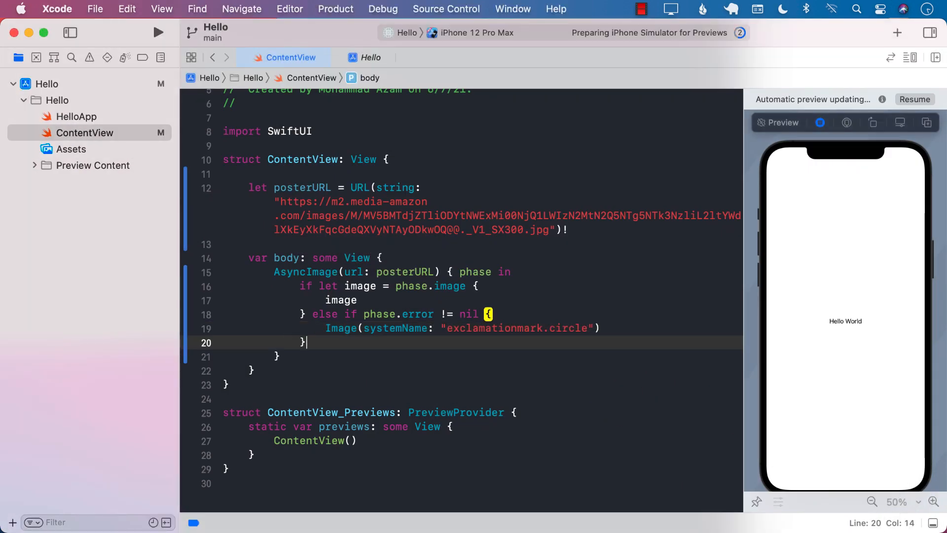
left_click(471, 328)
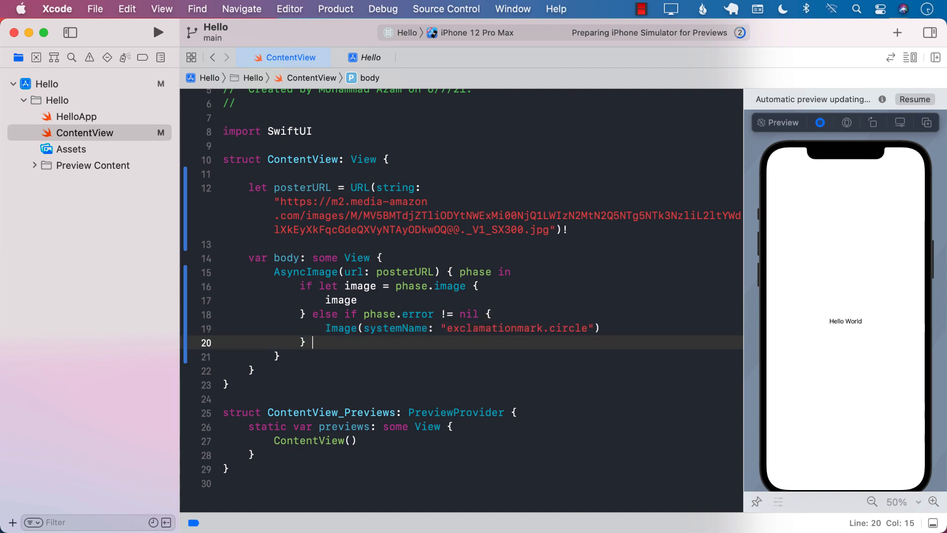
type("else")
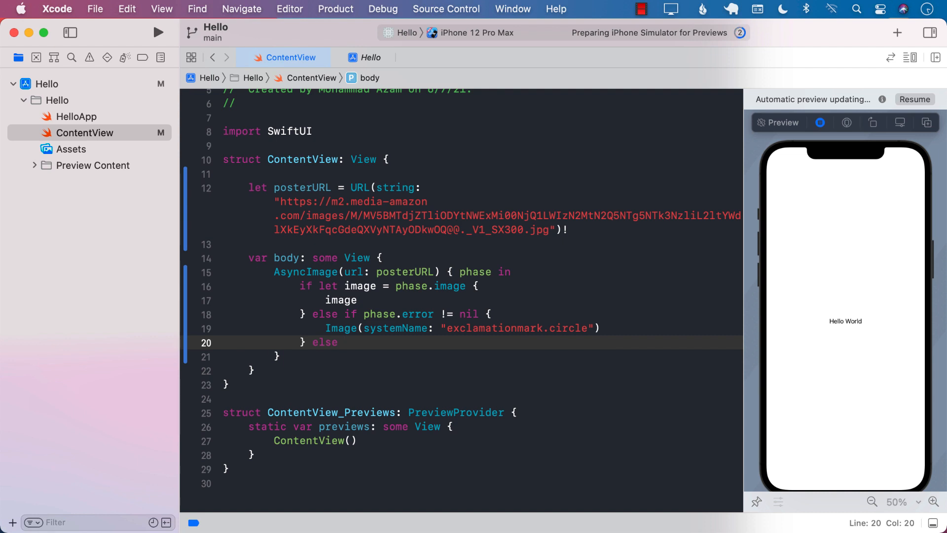
type("Image(")
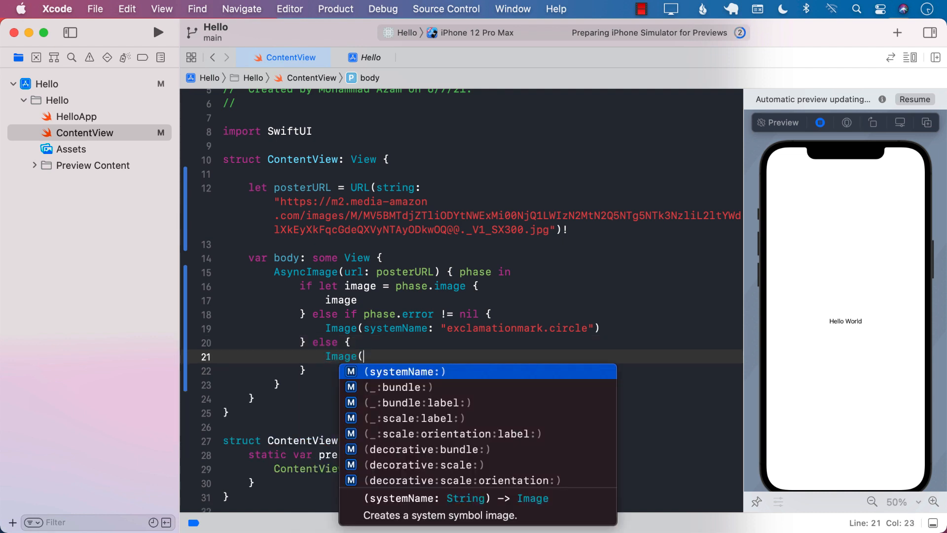
left_click(402, 371)
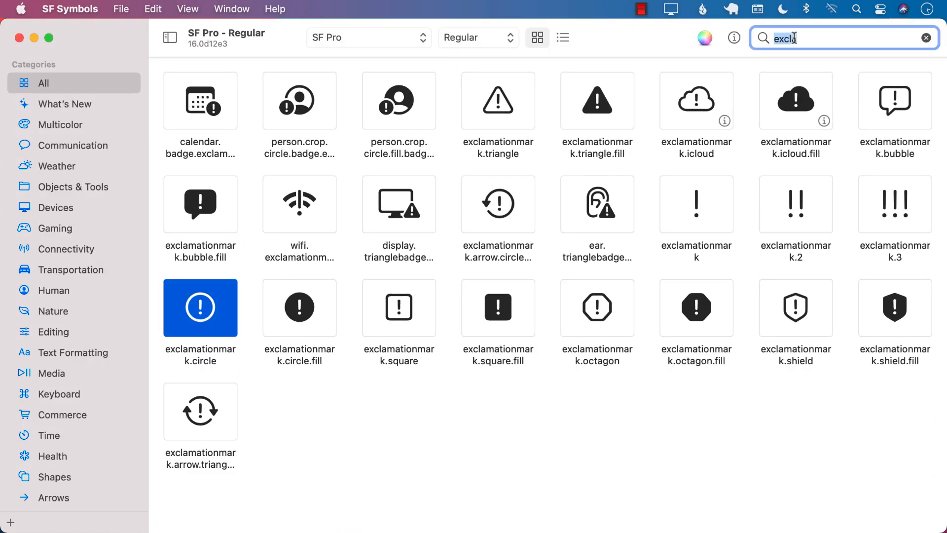
- Find the photo symbol in SF Symbols and copy its name
type("photo")
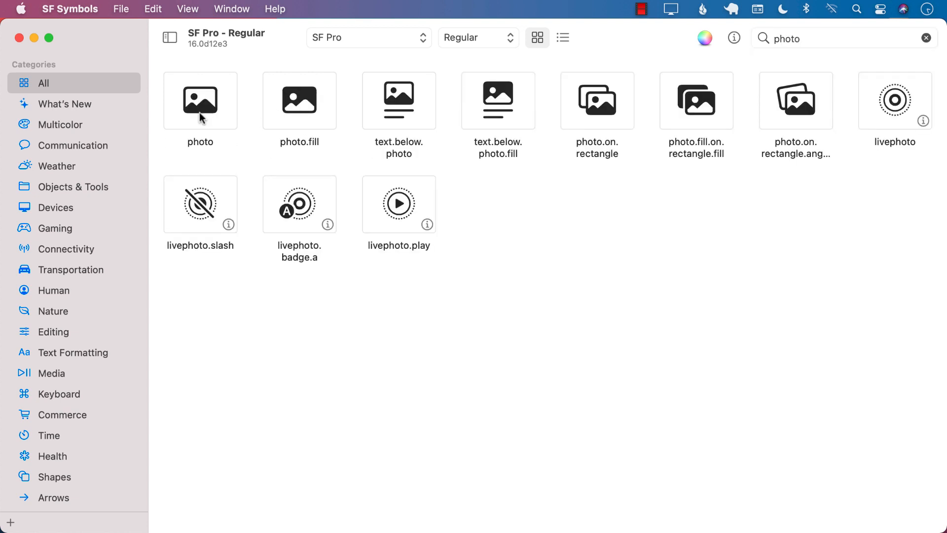
right_click(201, 101)
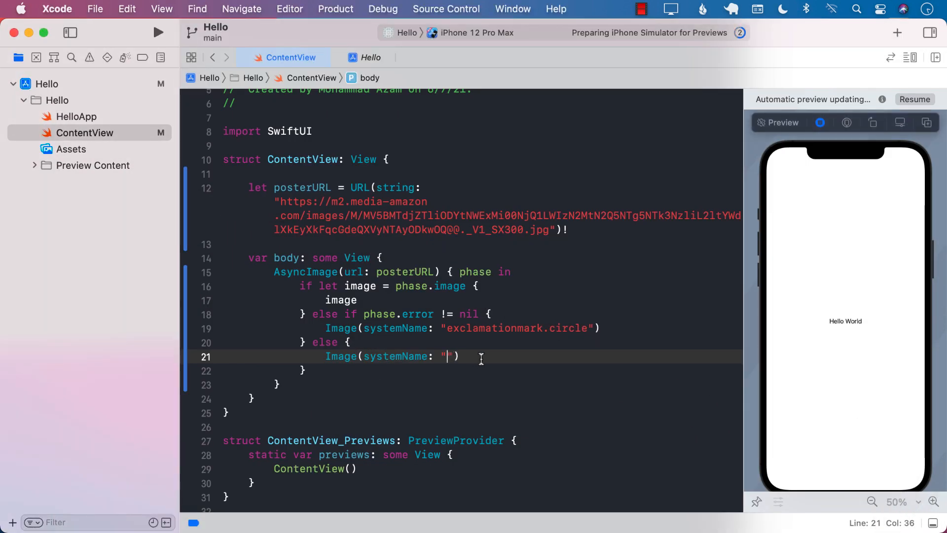
- Set the loading placeholder to Image(systemName: "photo") and resume the preview
type("photo")
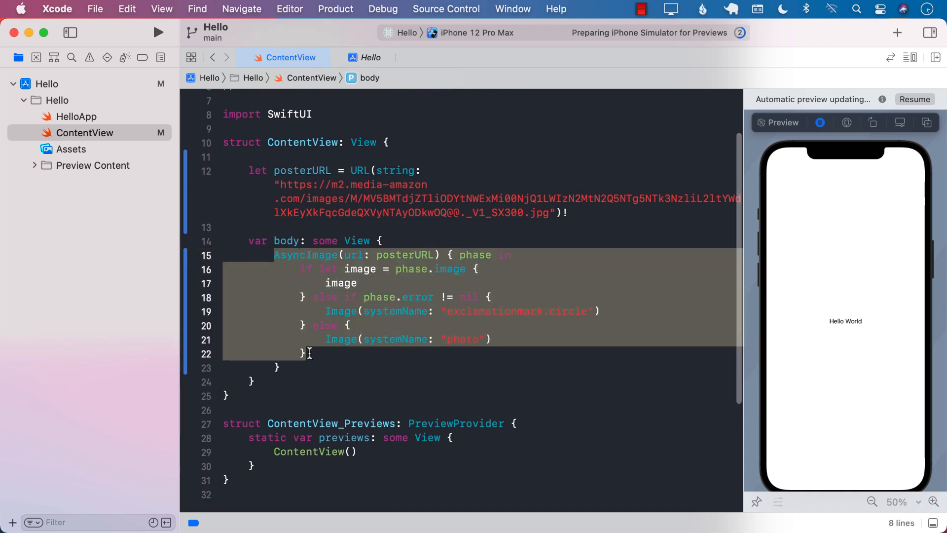
left_click(308, 354)
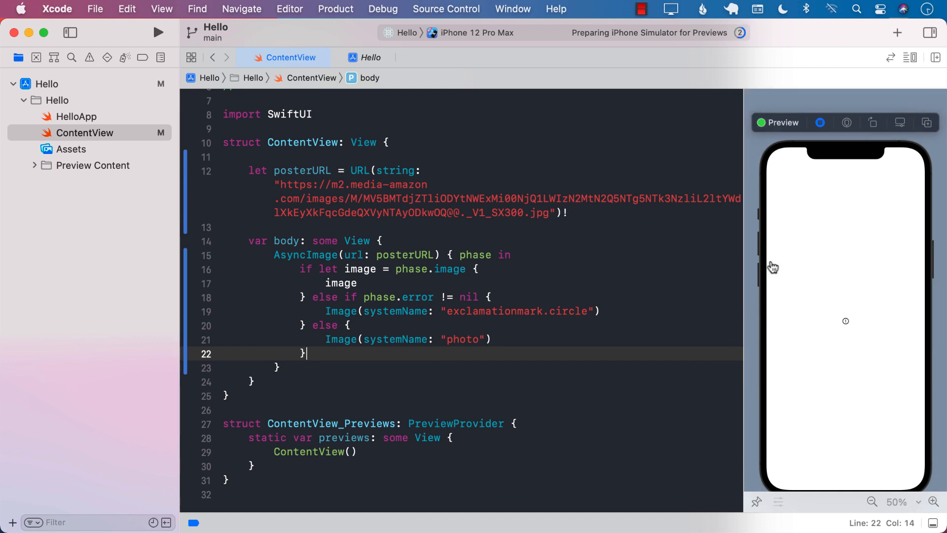
mouse_move(825, 315)
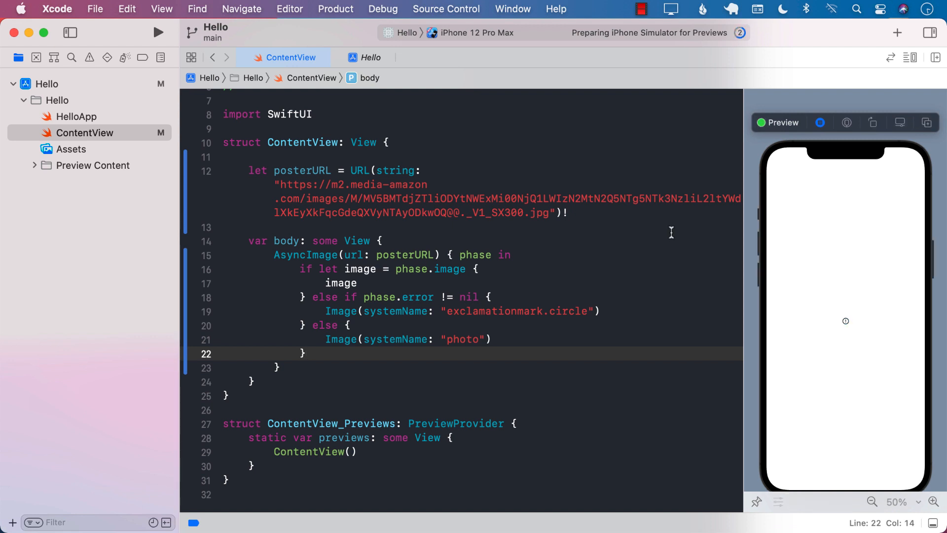
mouse_move(844, 330)
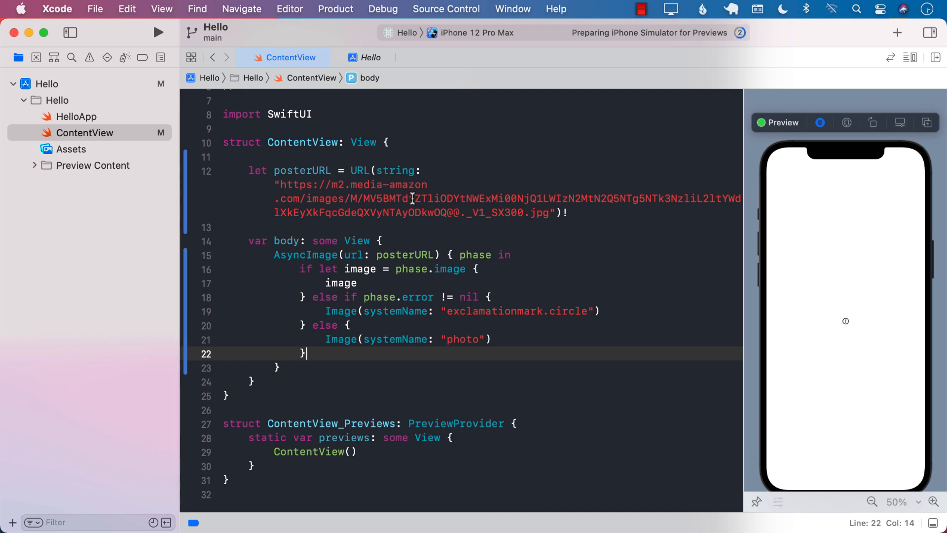
mouse_move(546, 244)
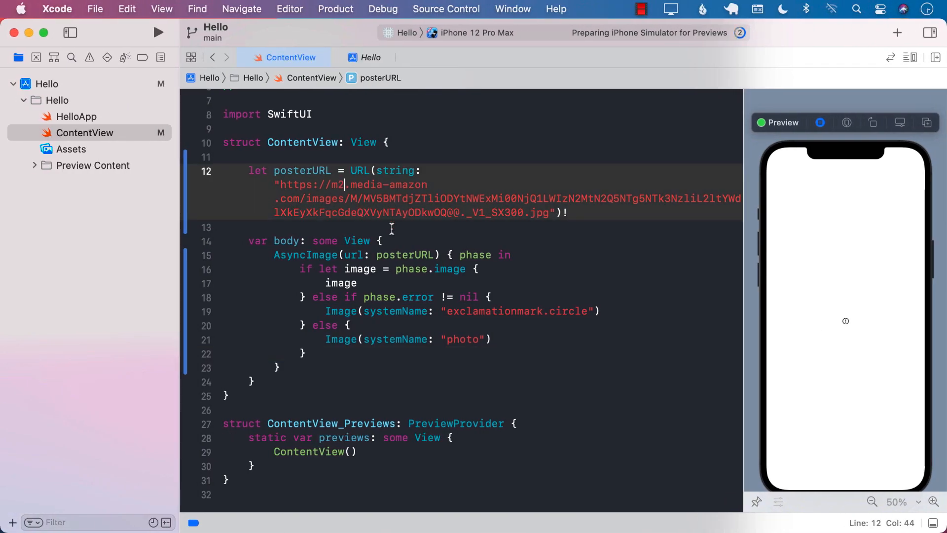
- Fix the URL host to m.media-amazon so the preview loads the Batman poster
key("Backspace")
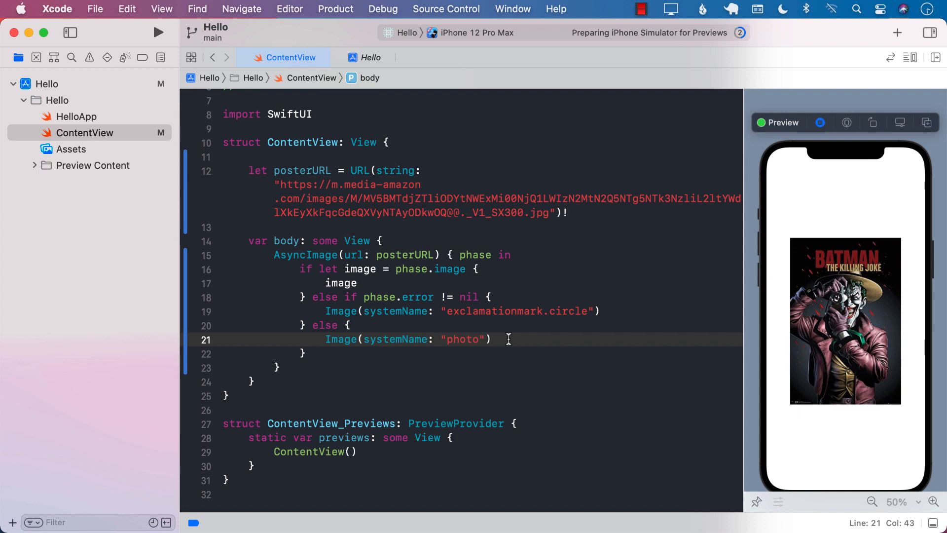
left_click(463, 338)
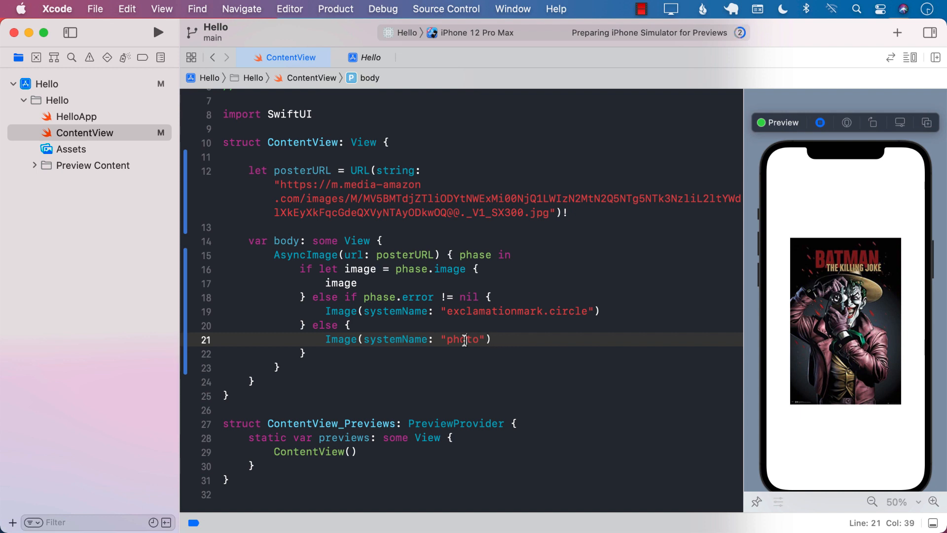
double_click(464, 338)
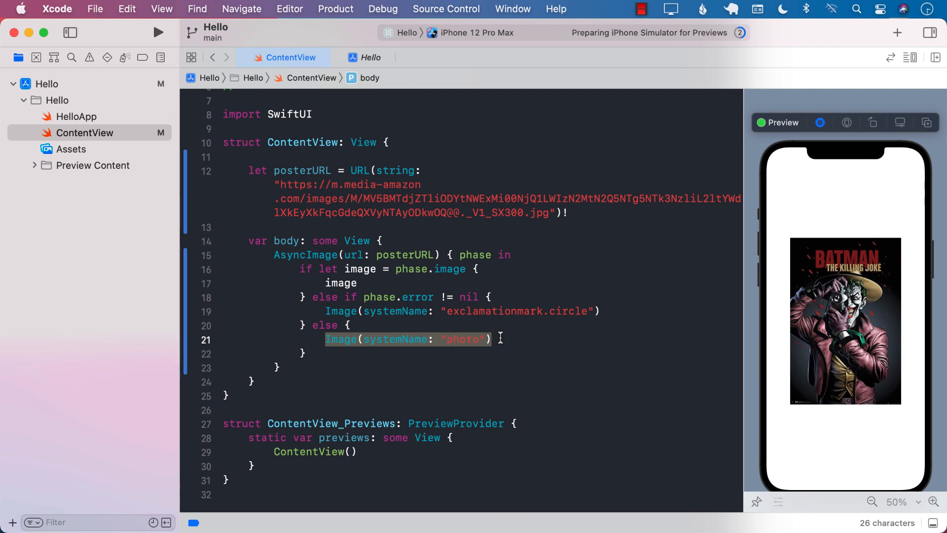
mouse_move(787, 156)
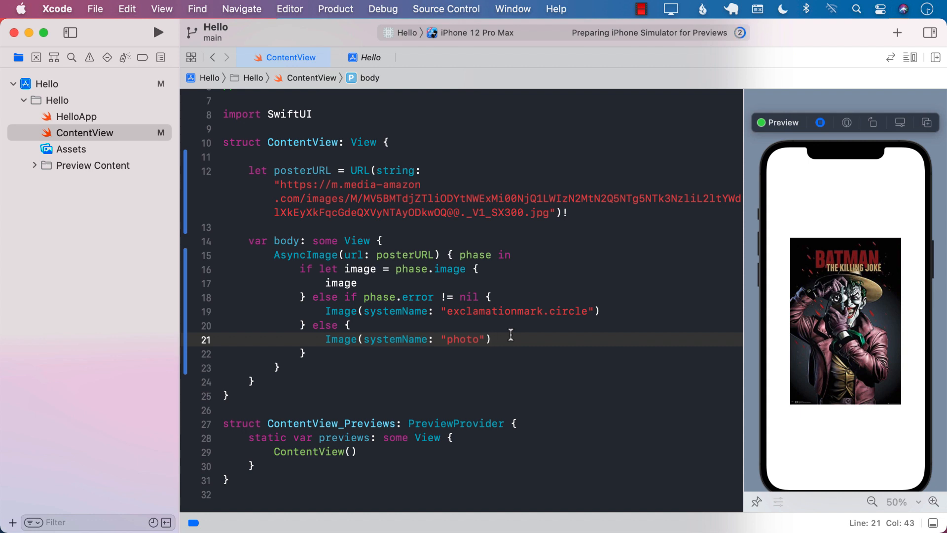
left_click(315, 254)
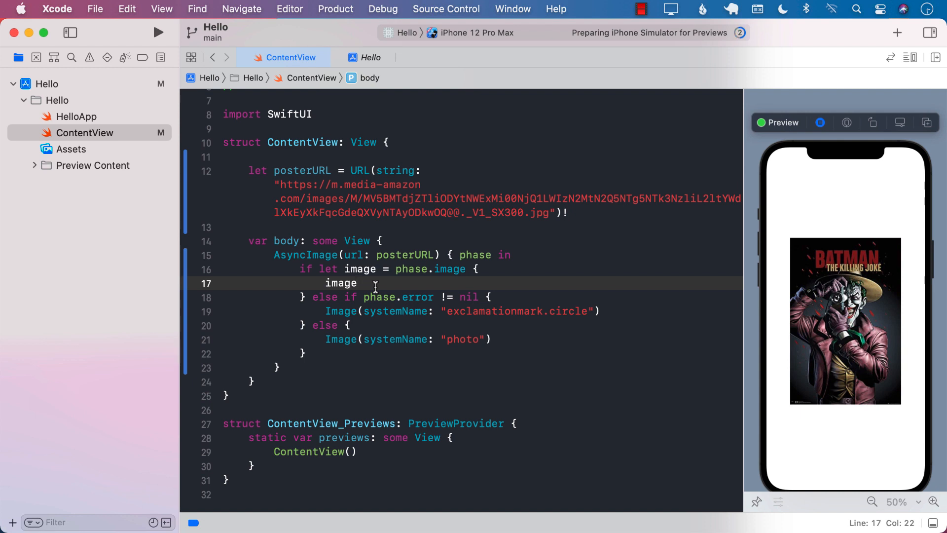
left_click(357, 283)
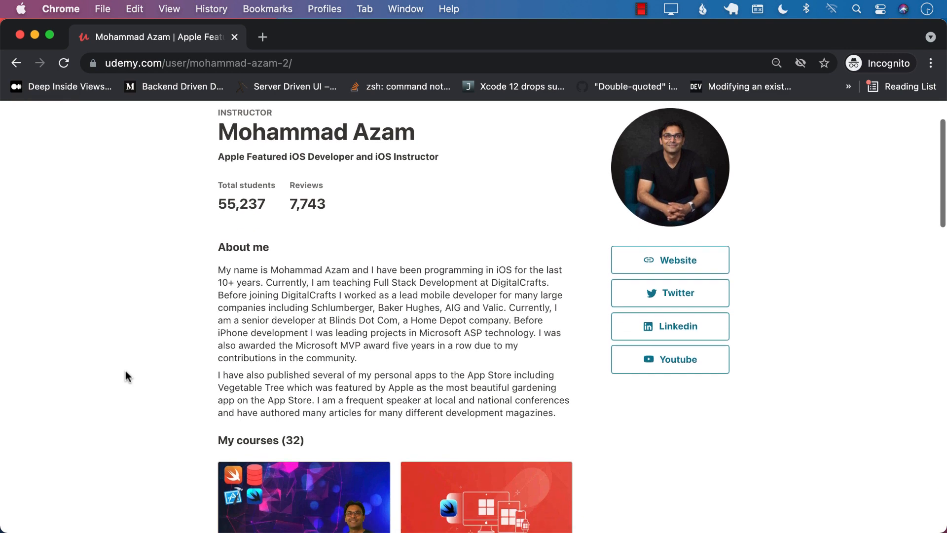
scroll("down", 3)
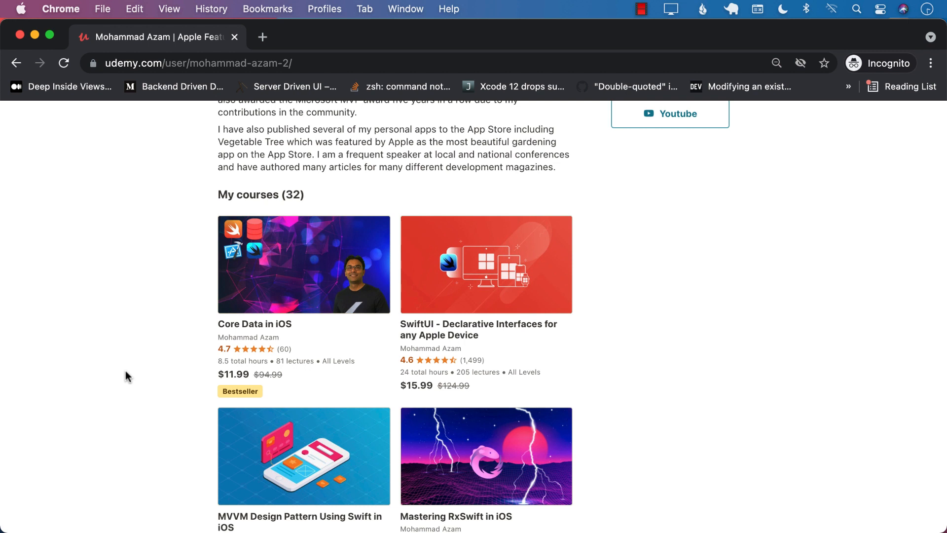
scroll("down", 3)
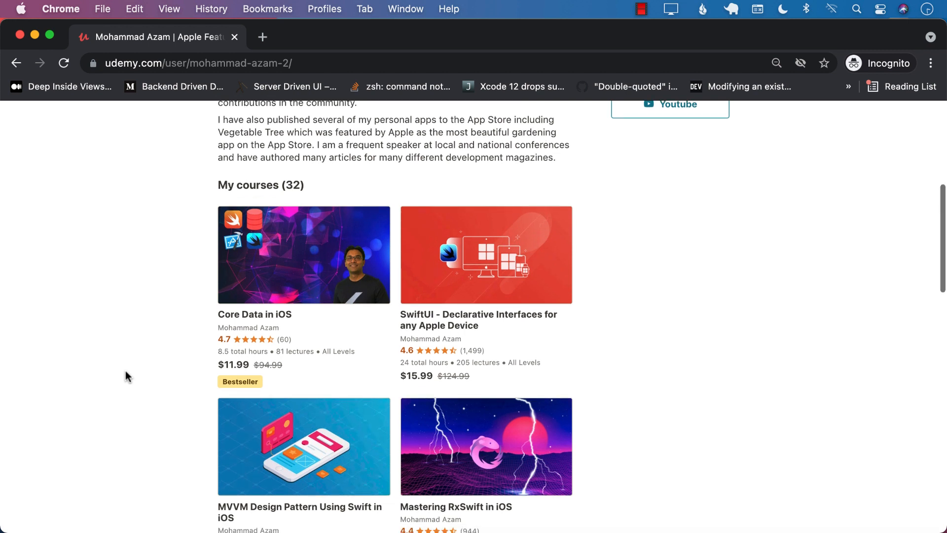
scroll("down", 3)
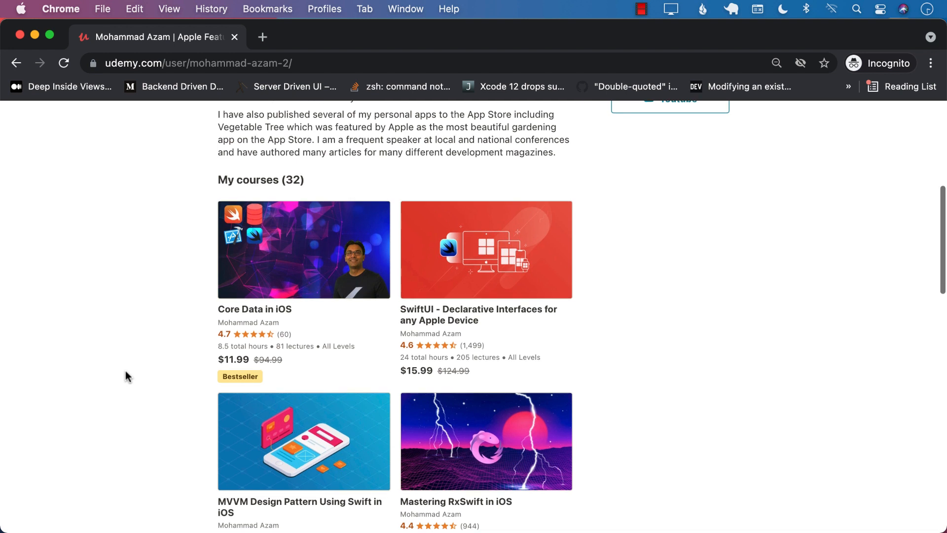
scroll("down", 3)
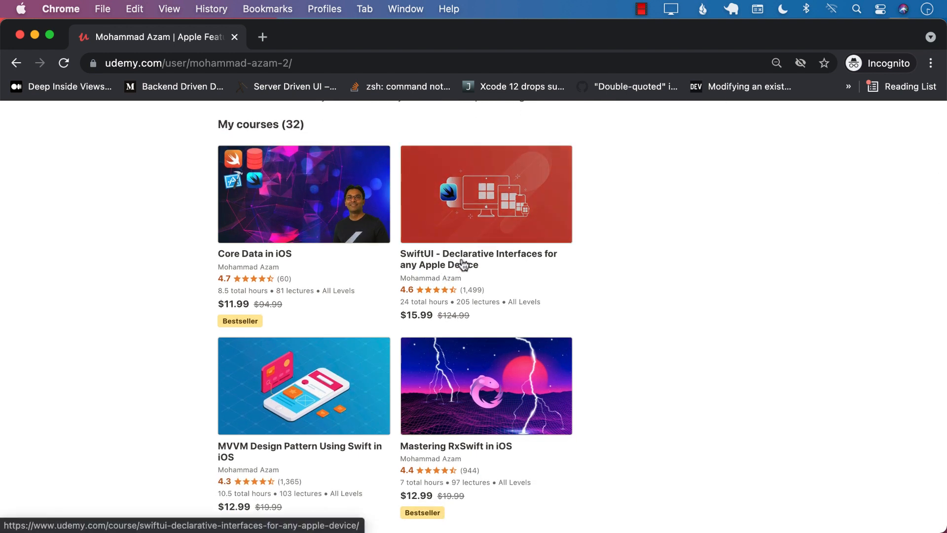
mouse_move(612, 310)
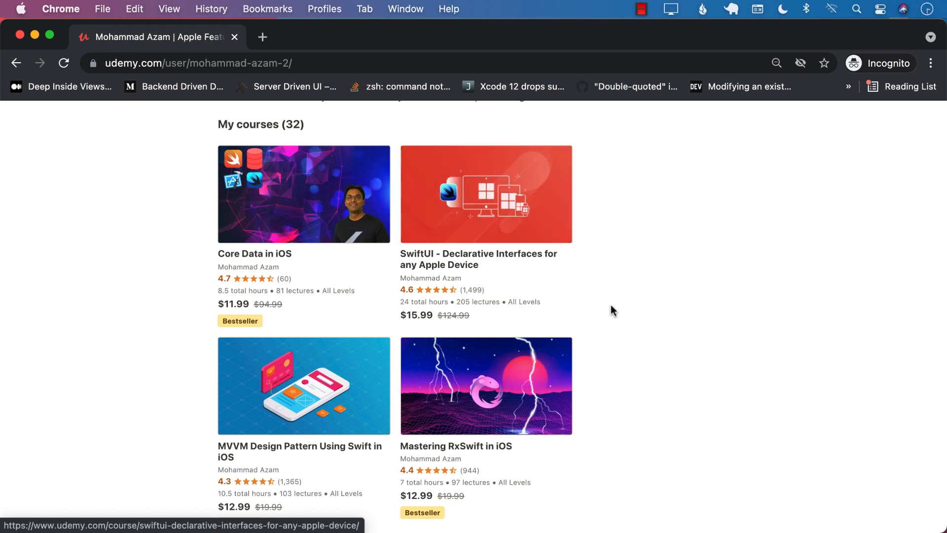
scroll("down", 3)
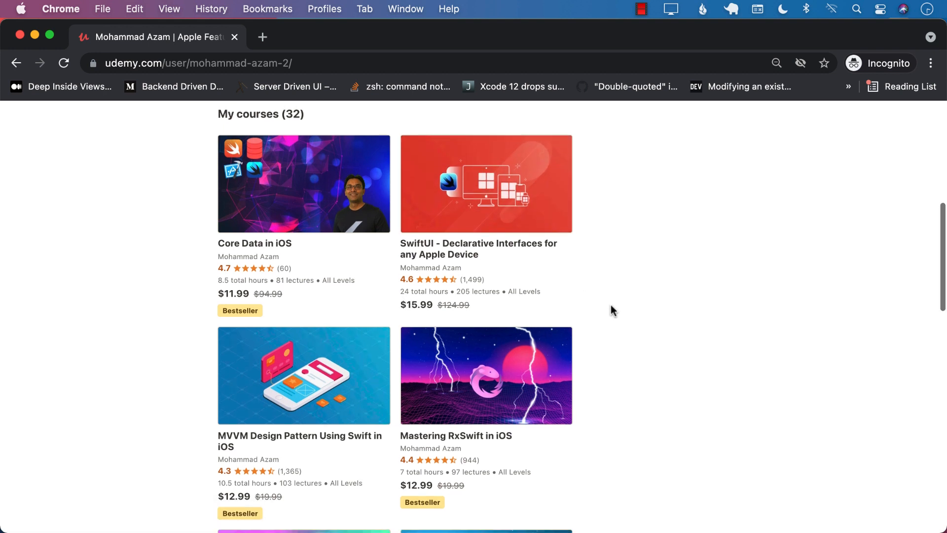
scroll("down", 3)
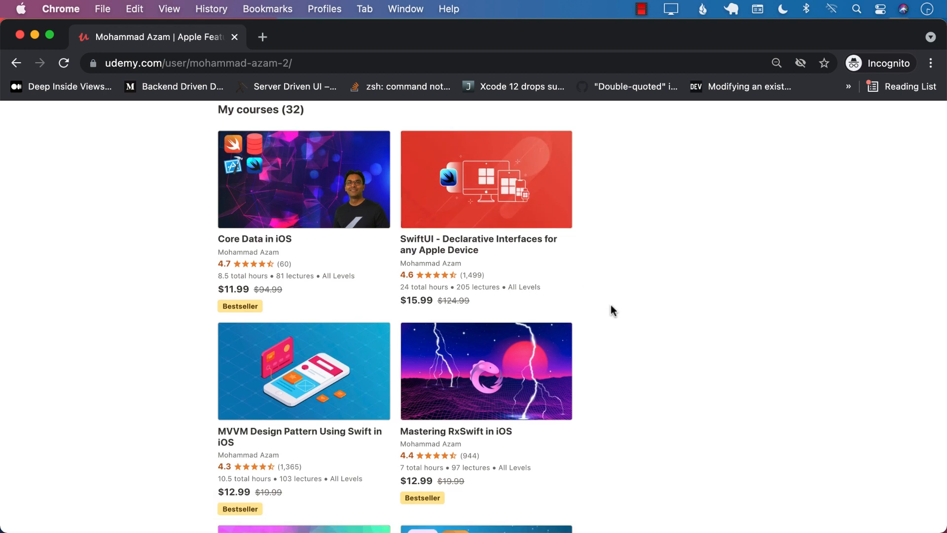
scroll("down", 3)
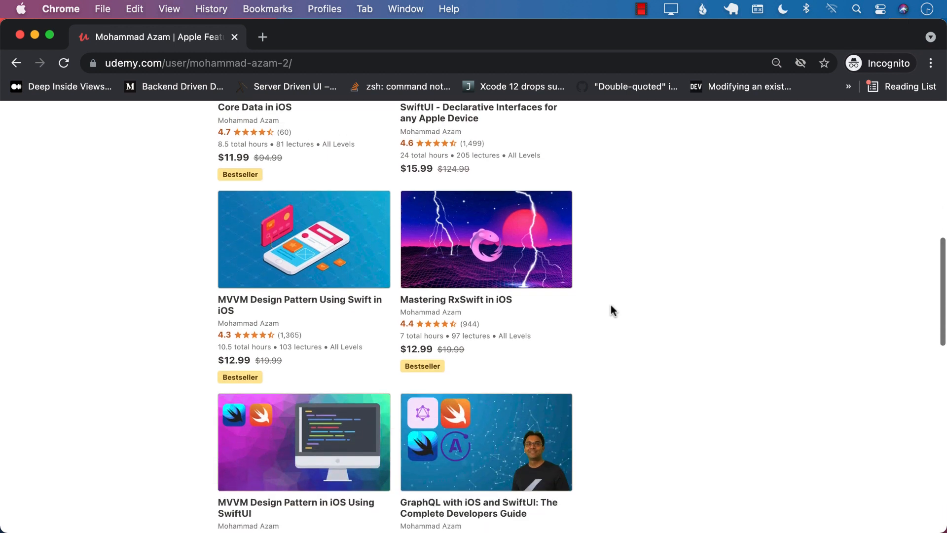
scroll("down", 3)
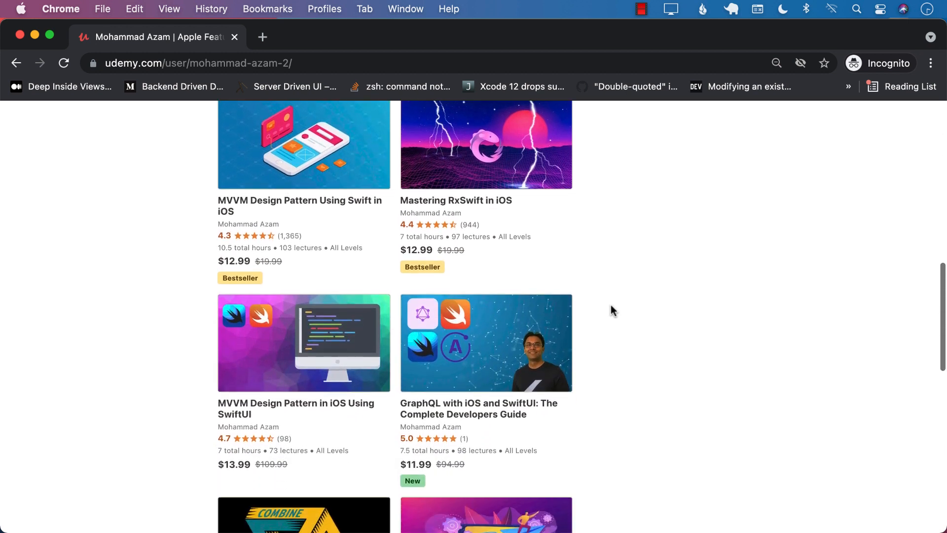
scroll("down", 3)
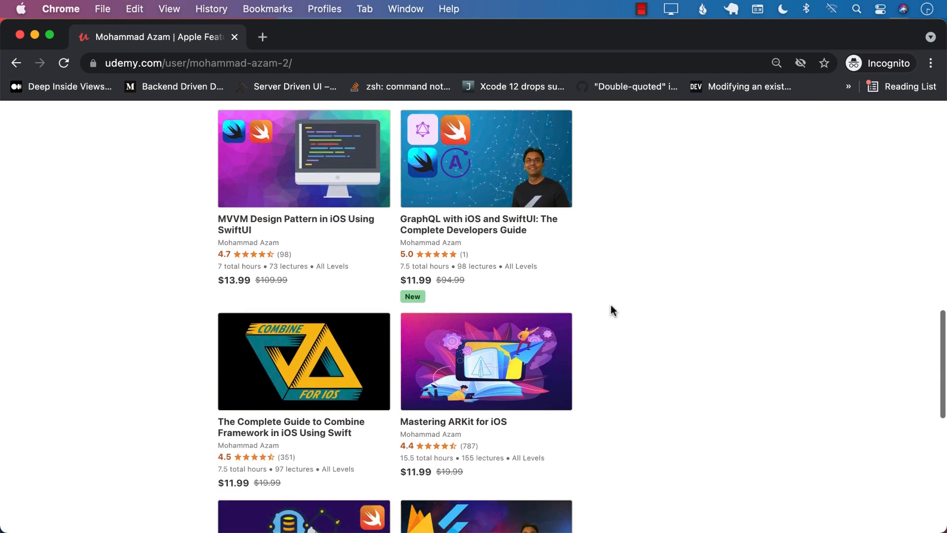
scroll("down", 3)
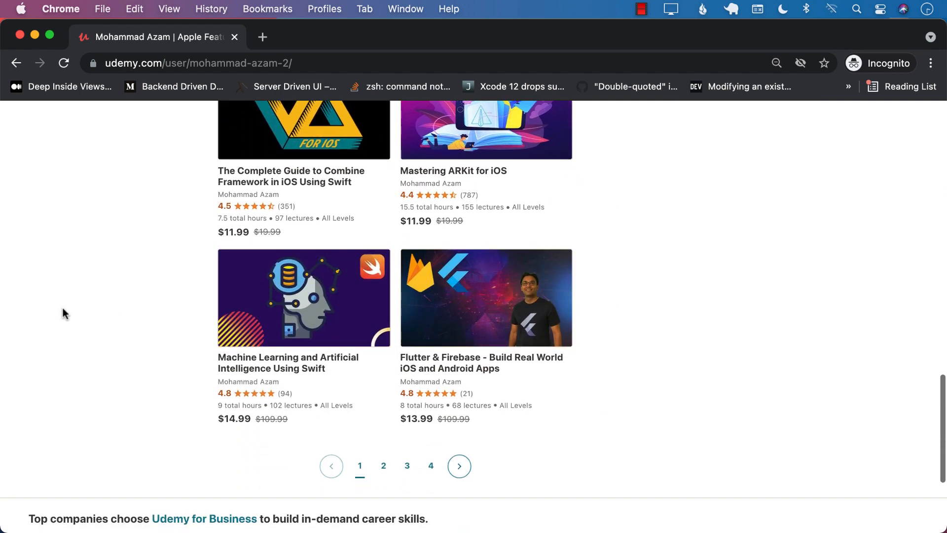
scroll("up", 3)
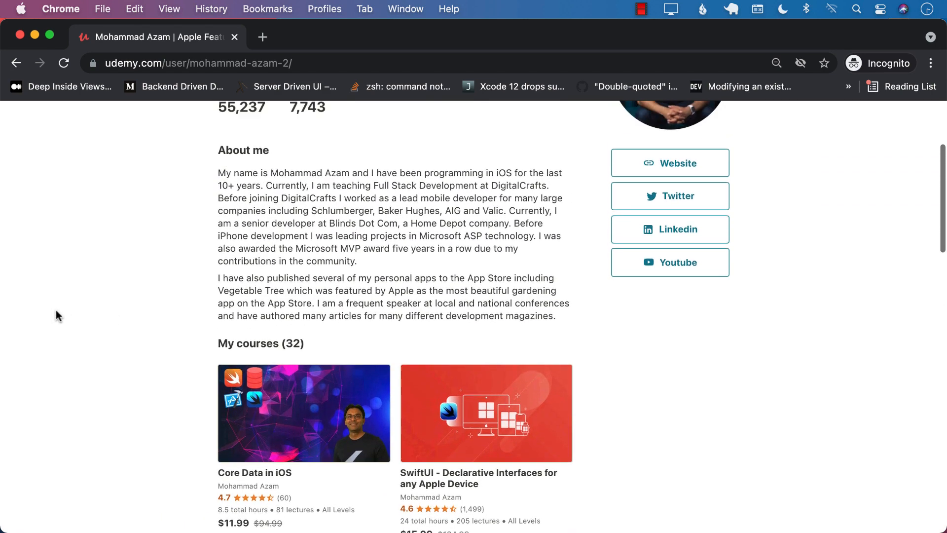